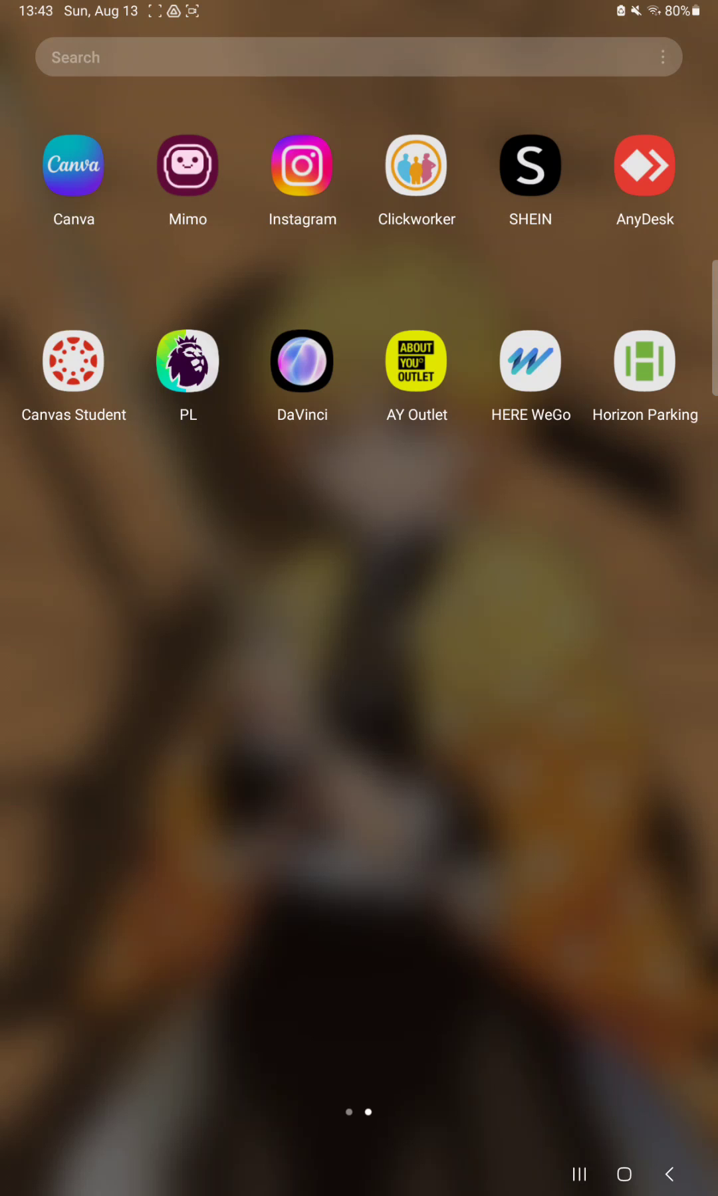
Launch HERE WeGo from the home screen to reach its main panel.
{"action": "left_click", "coordinate": [530, 359]}
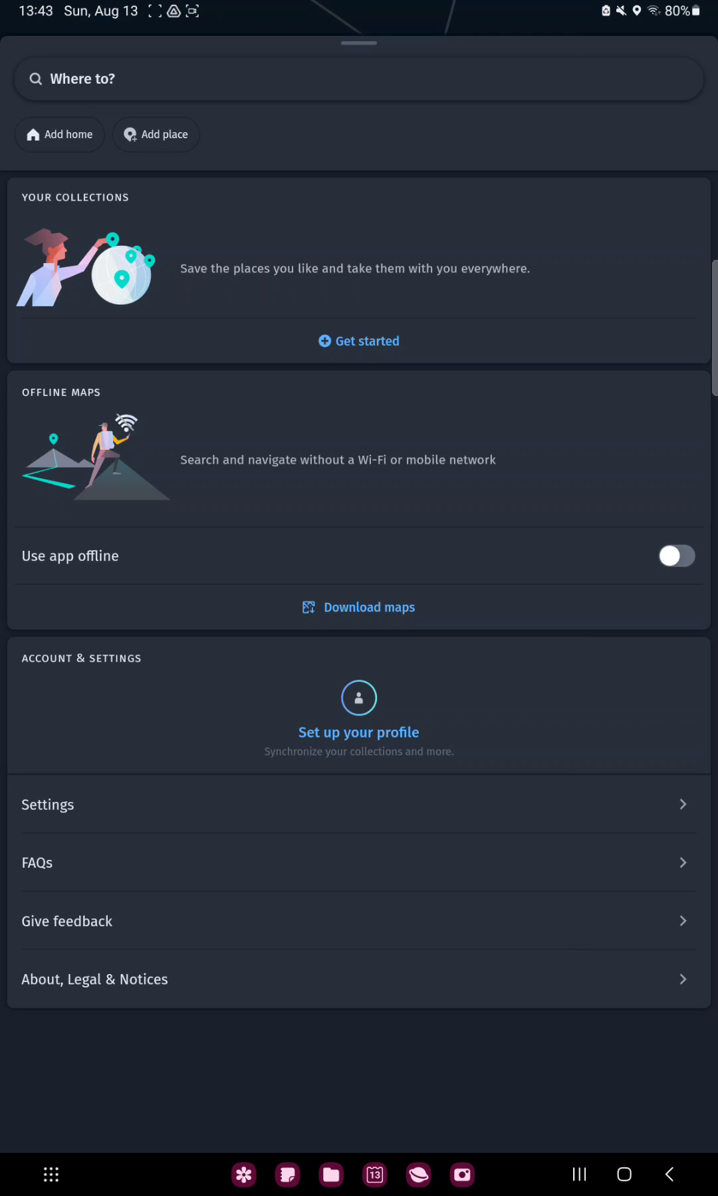
Go to Settings under Account & Settings, showing Navigation options including Android Auto.
{"action": "left_click", "coordinate": [48, 804]}
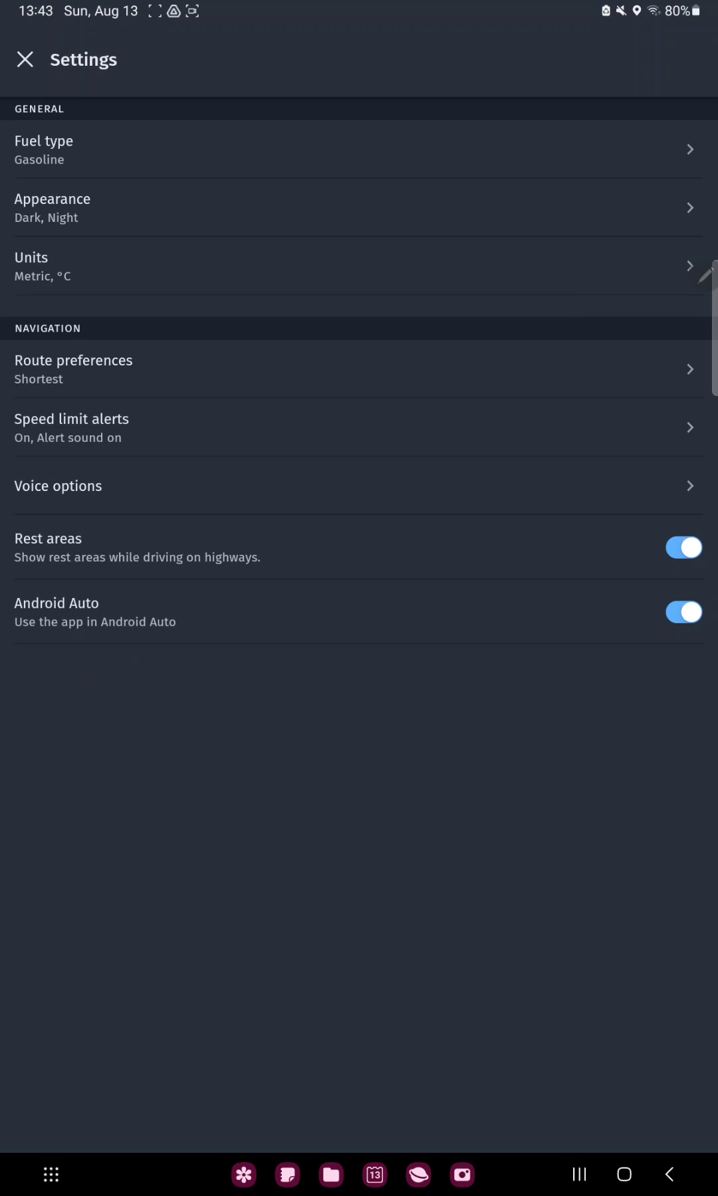
{"action": "left_click", "coordinate": [680, 613]}
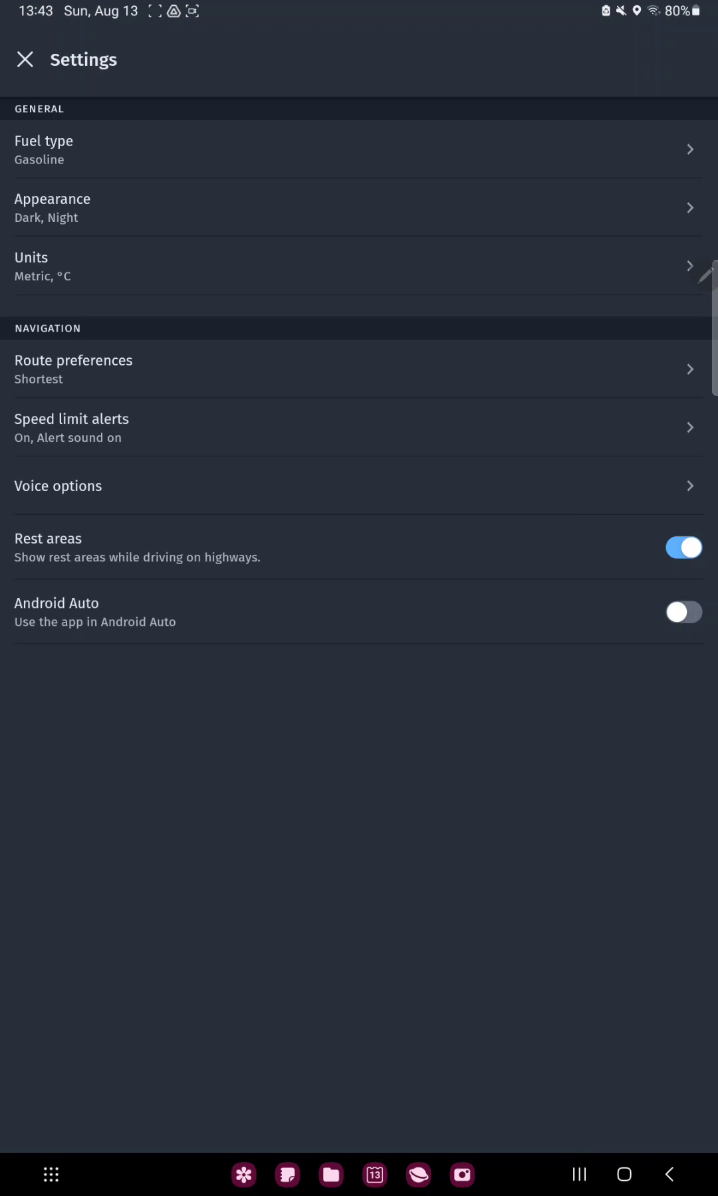
{"action": "left_click", "coordinate": [683, 613]}
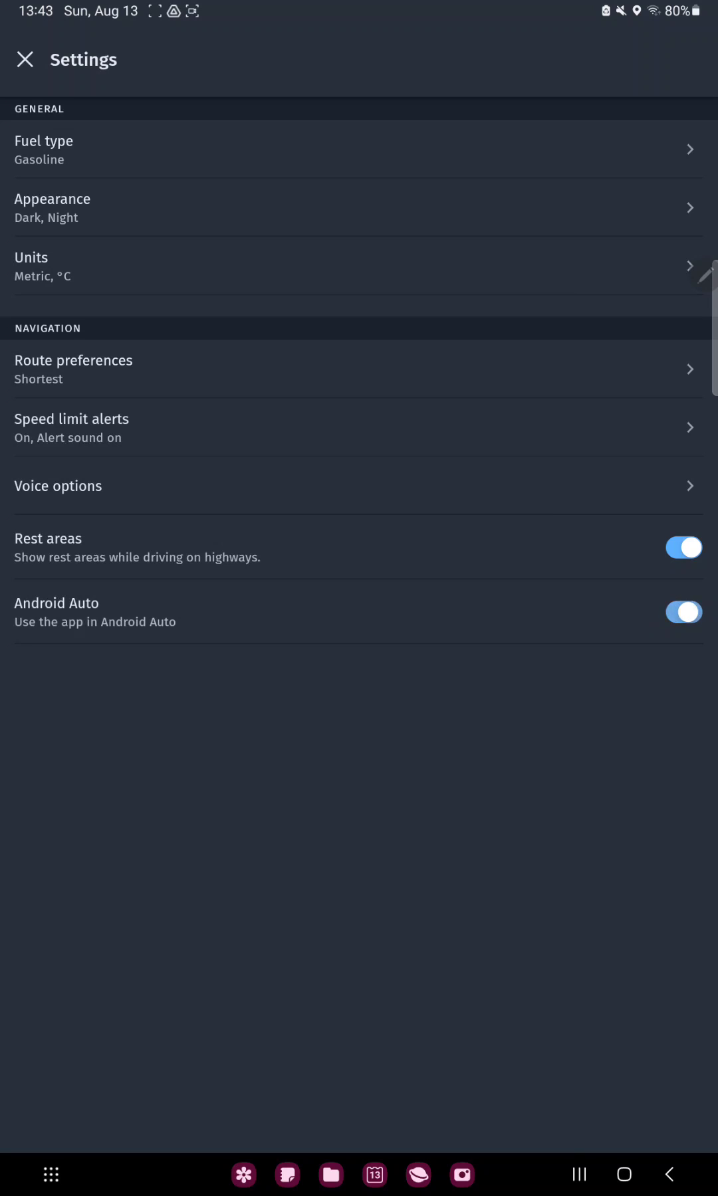
{"action": "left_click", "coordinate": [683, 613]}
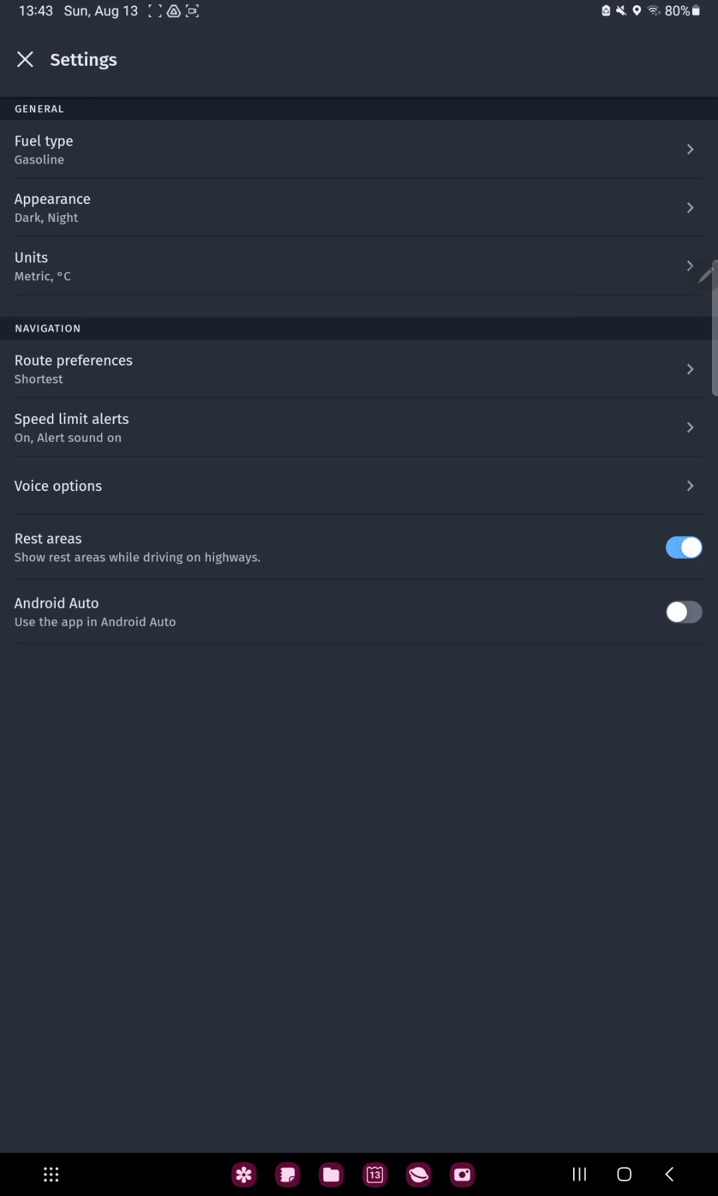
{"action": "left_click", "coordinate": [682, 613]}
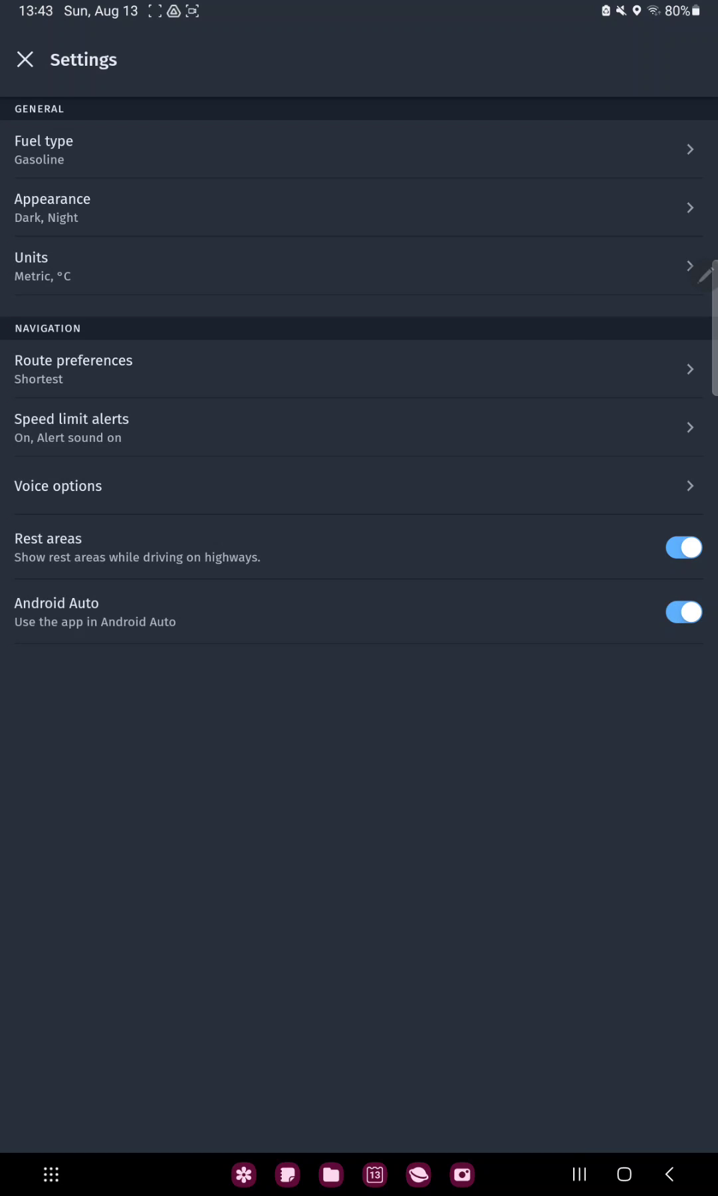